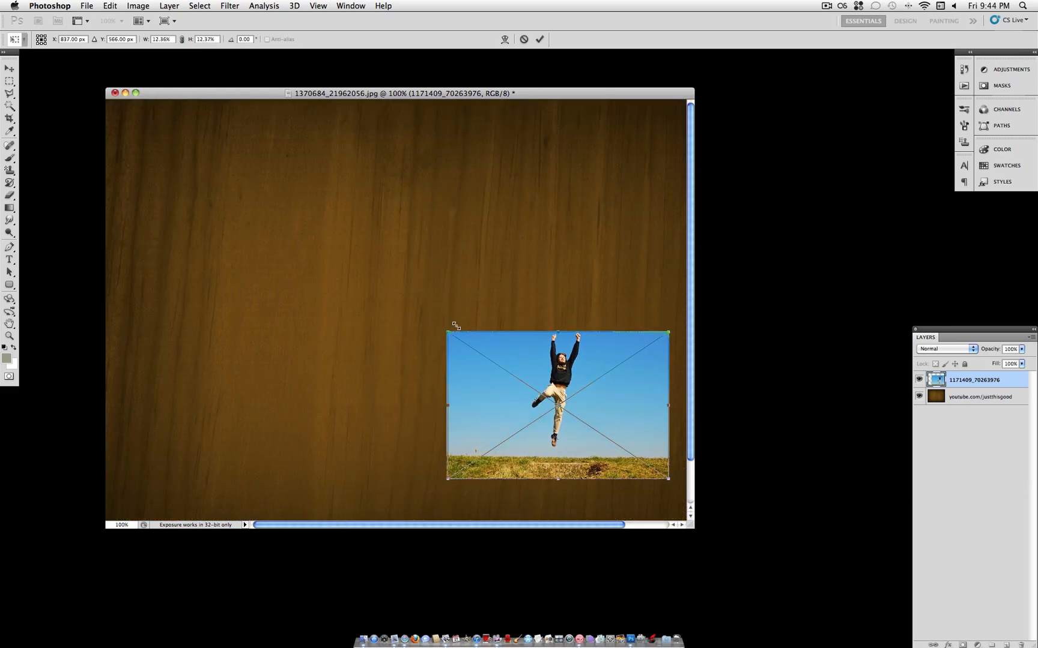
Drag the photo to the centre of the wood background, rotate it a few degrees and commit the transform.
left_click_drag(558, 404, 402, 325)
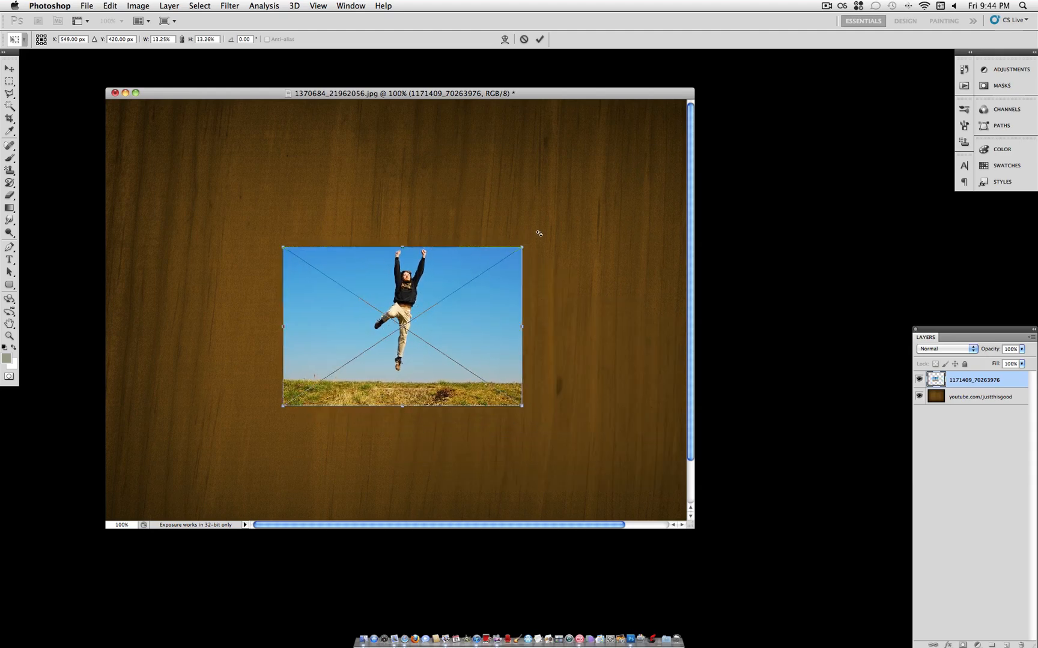
left_click_drag(530, 241, 536, 236)
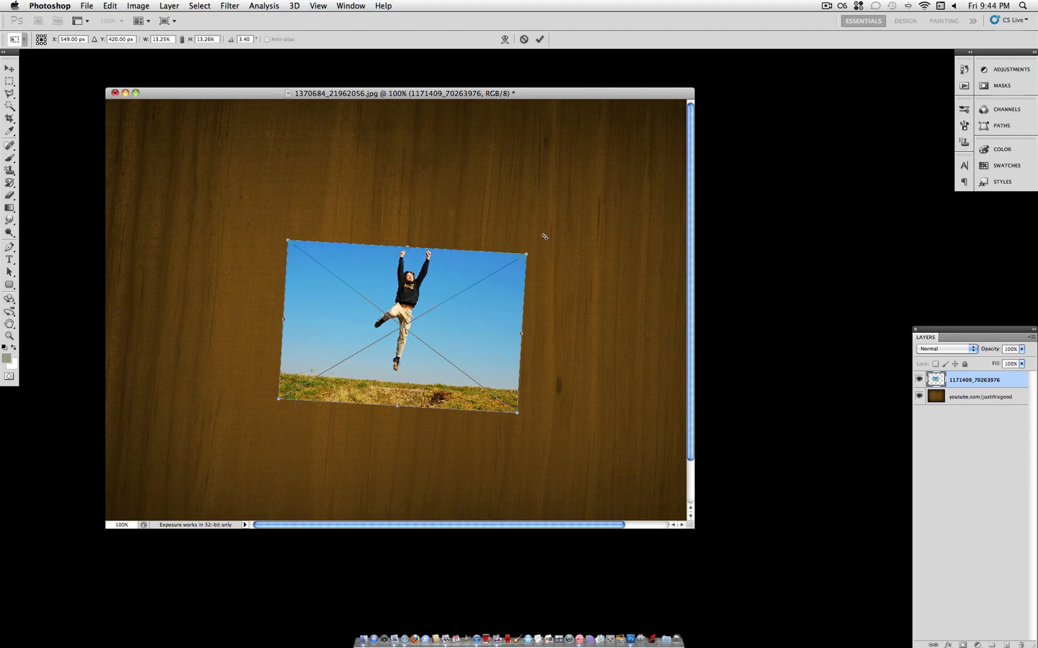
left_click_drag(543, 237, 538, 212)
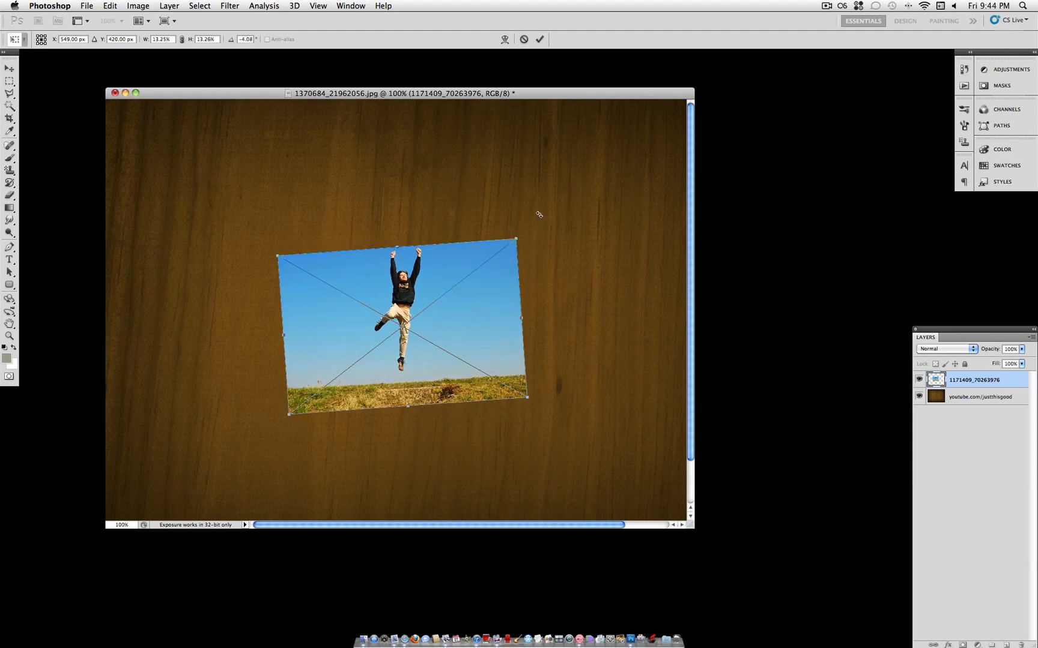
key("Return")
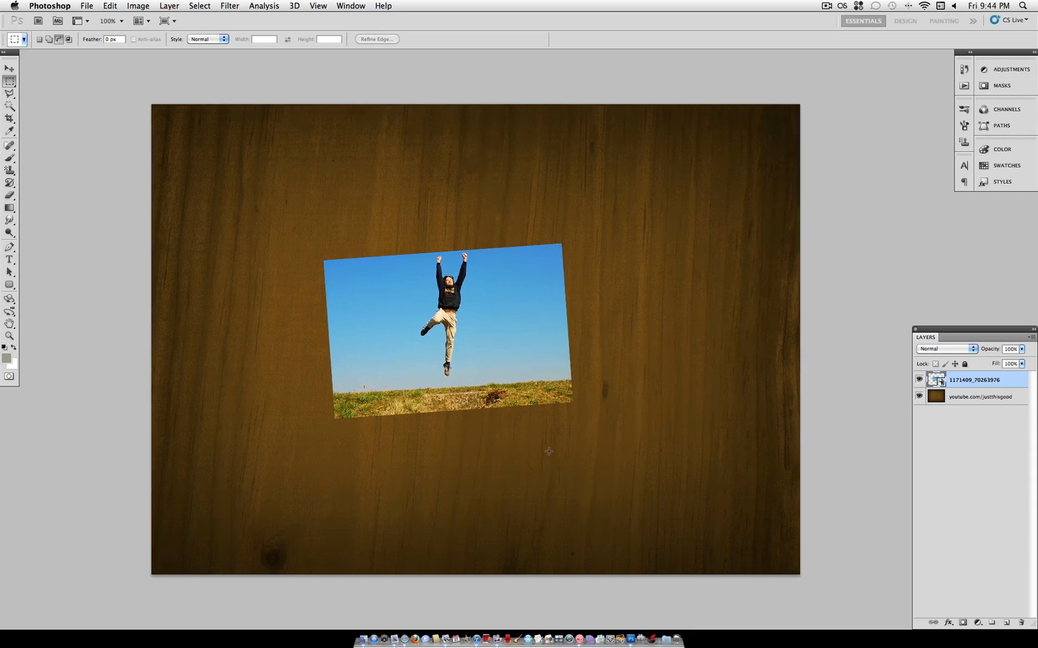
Open the photo layer's Blending Options and enable a Stroke effect.
left_click(9, 72)
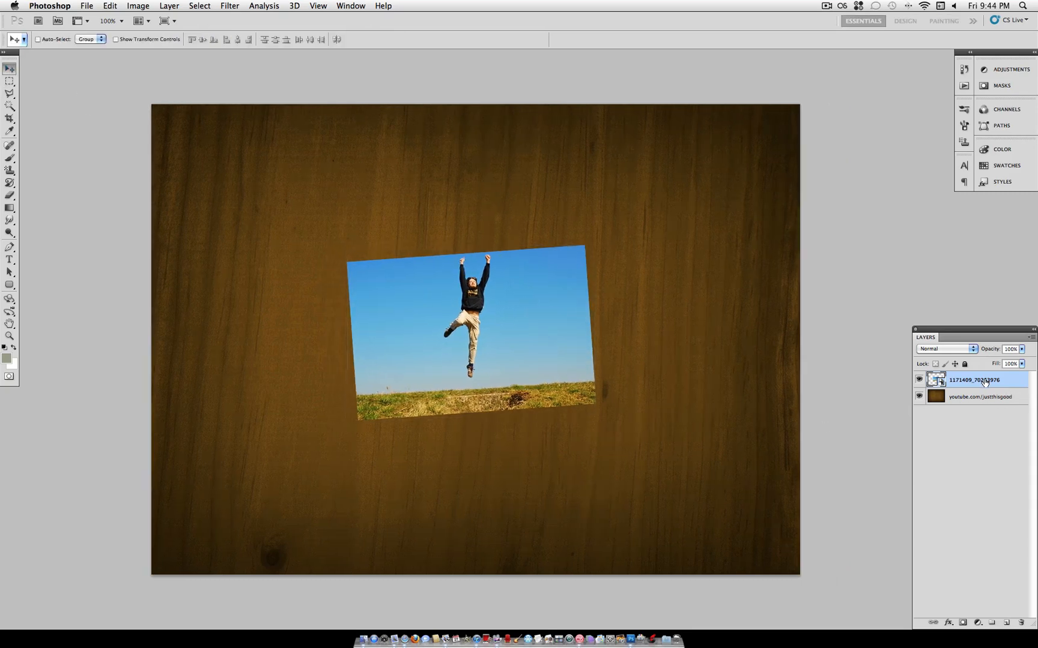
right_click(982, 379)
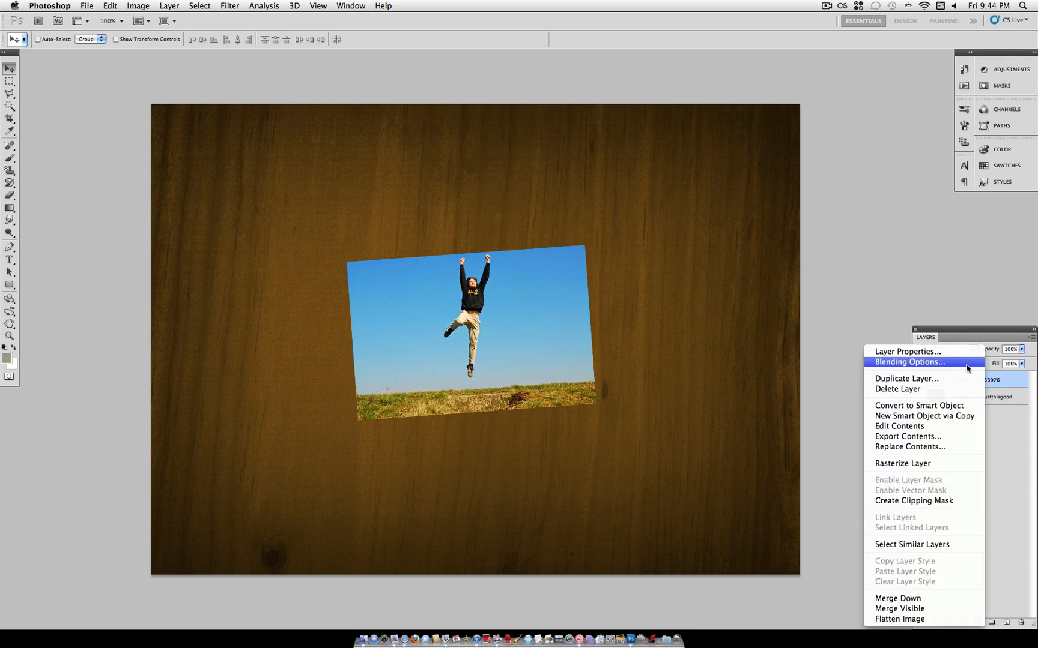
left_click(909, 363)
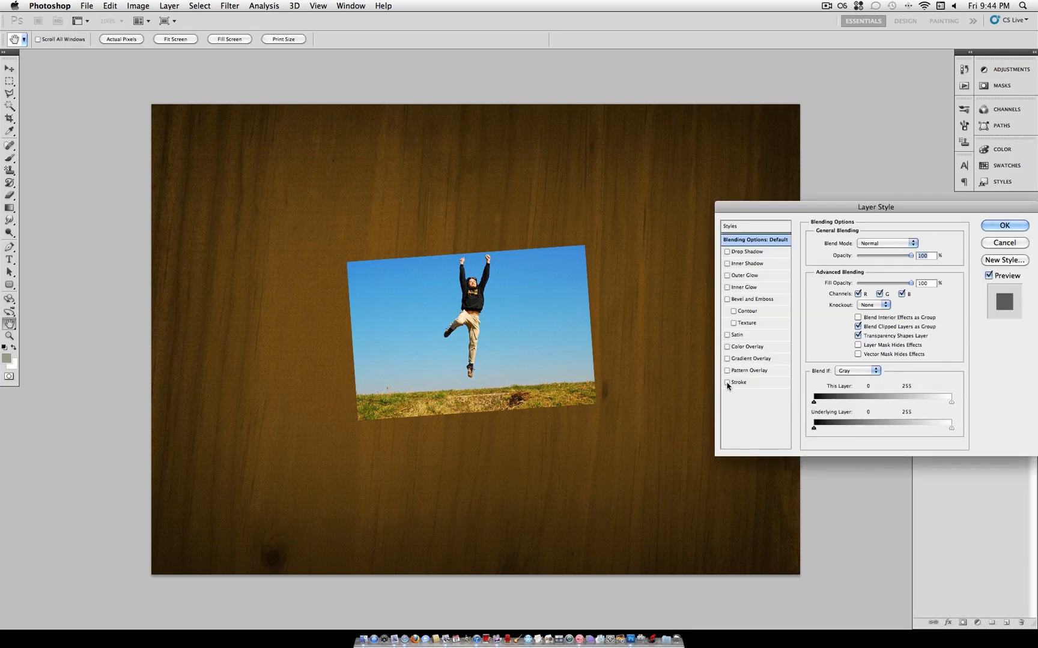
left_click(726, 383)
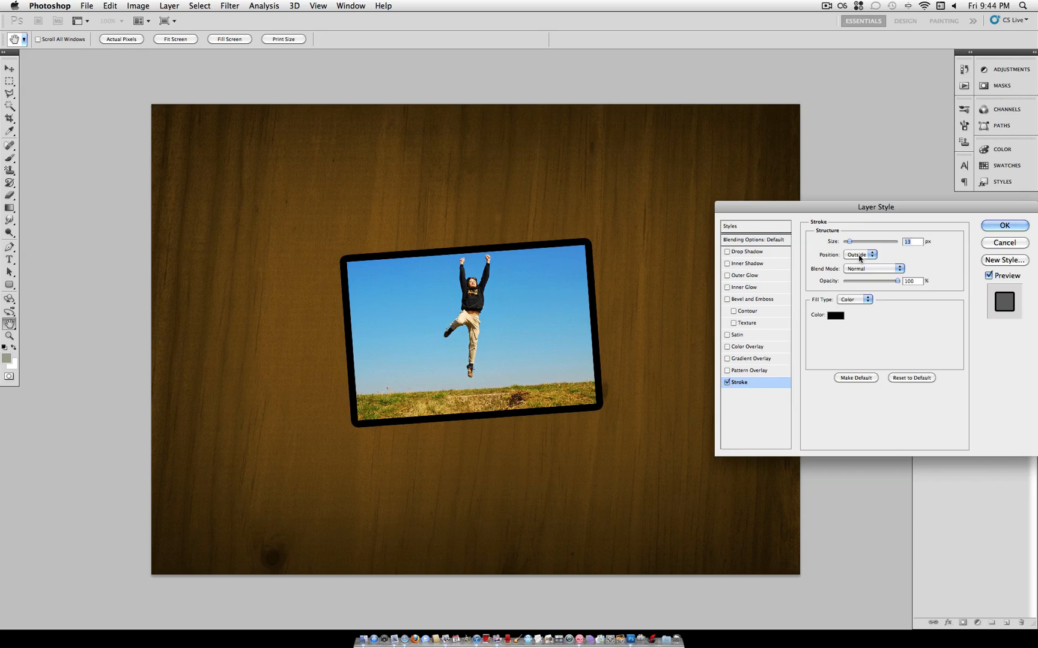
Set the stroke Position to Inside and colour to white, then apply the style.
left_click(859, 254)
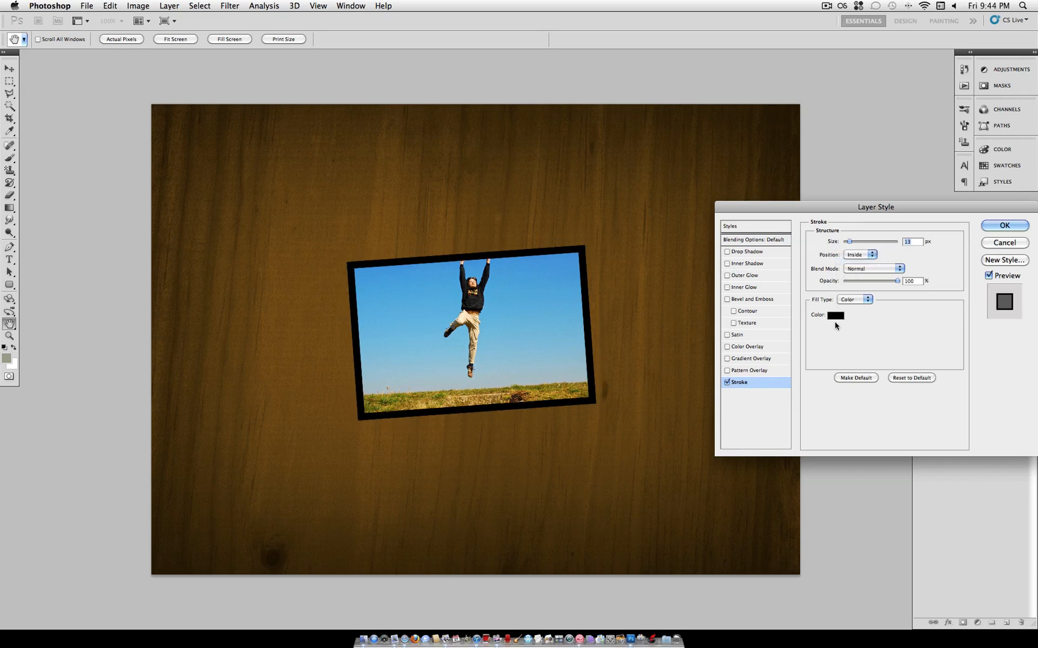
left_click(836, 315)
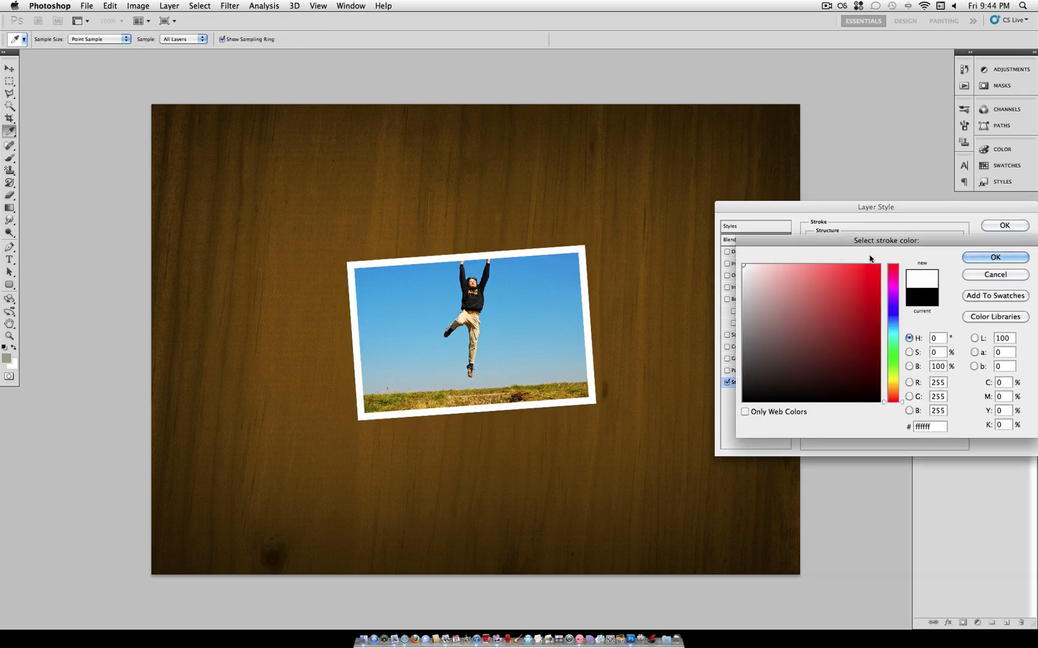
left_click(994, 257)
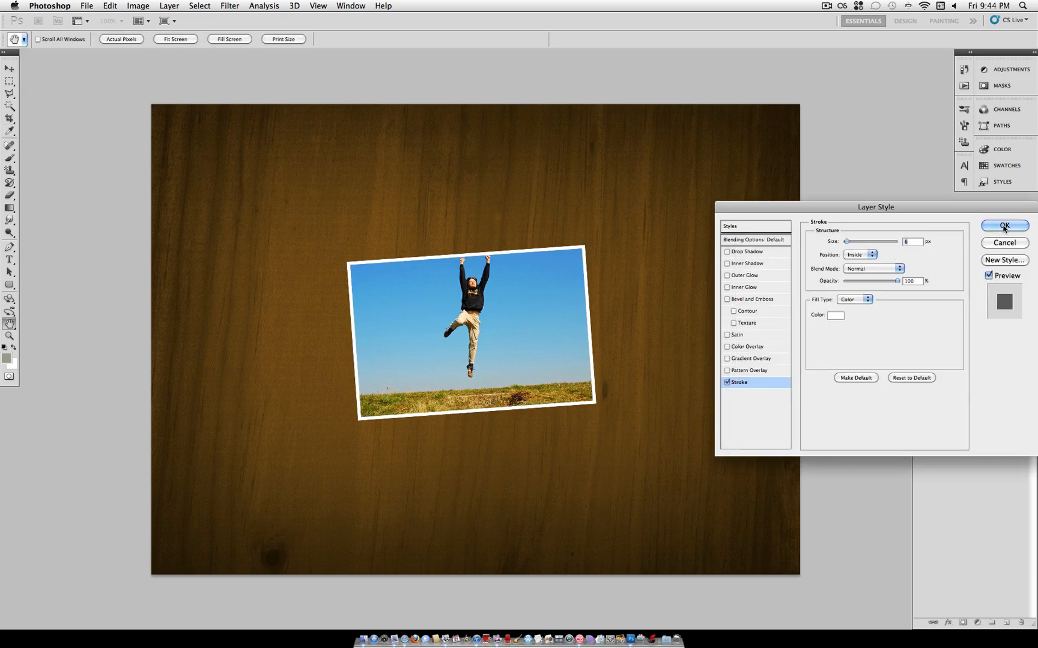
left_click(1004, 226)
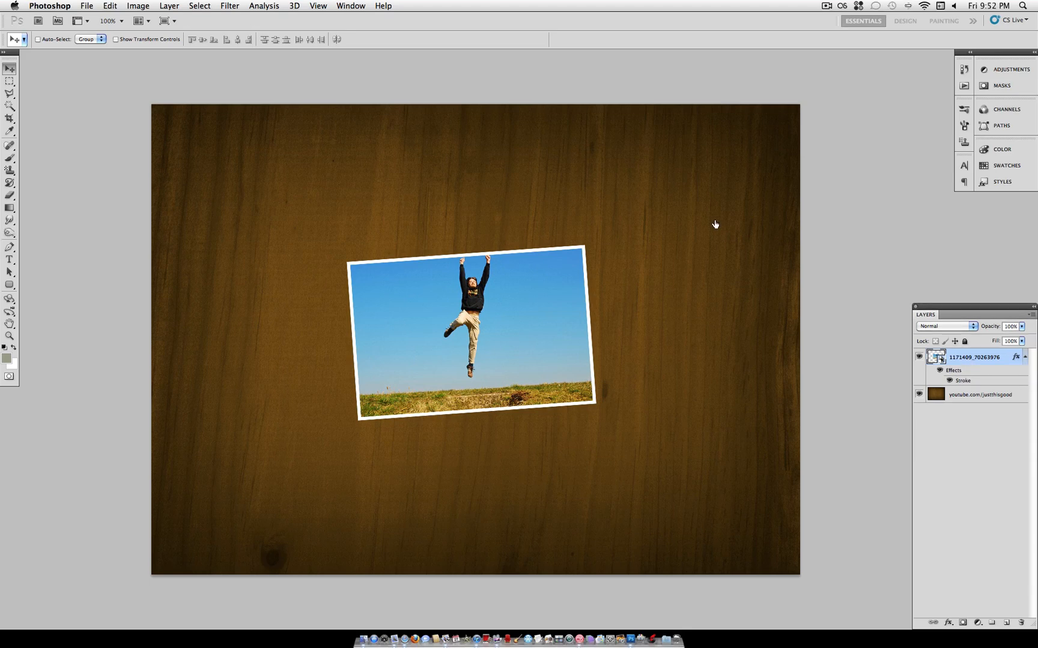
Add a new empty layer for the tape and choose the Polygonal Lasso Tool.
left_click(173, 6)
type("tape")
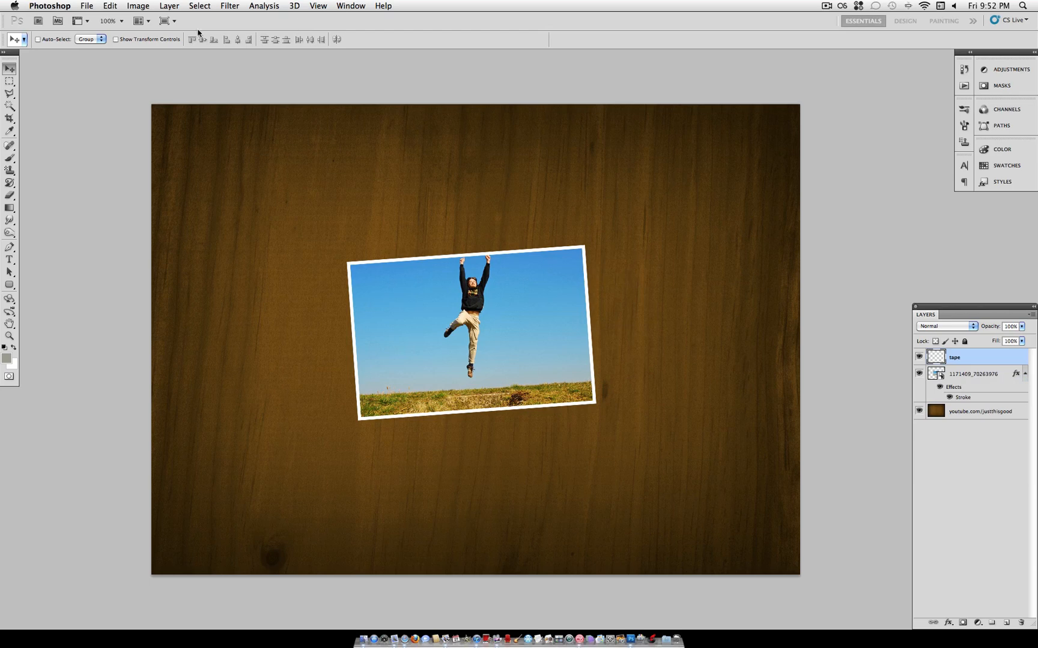
left_click(8, 93)
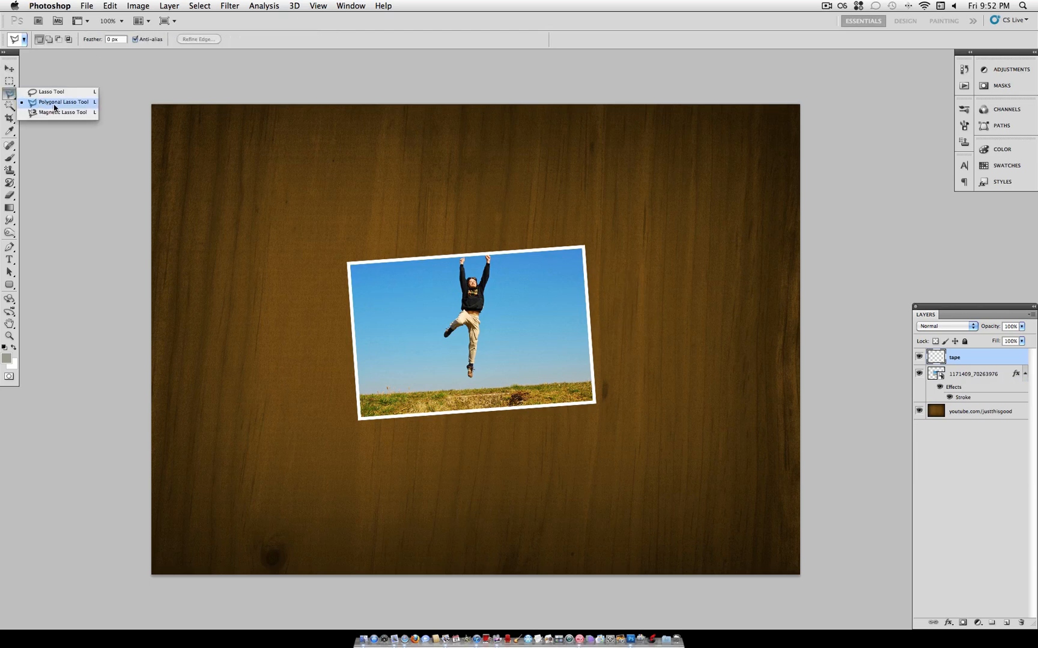
left_click(58, 95)
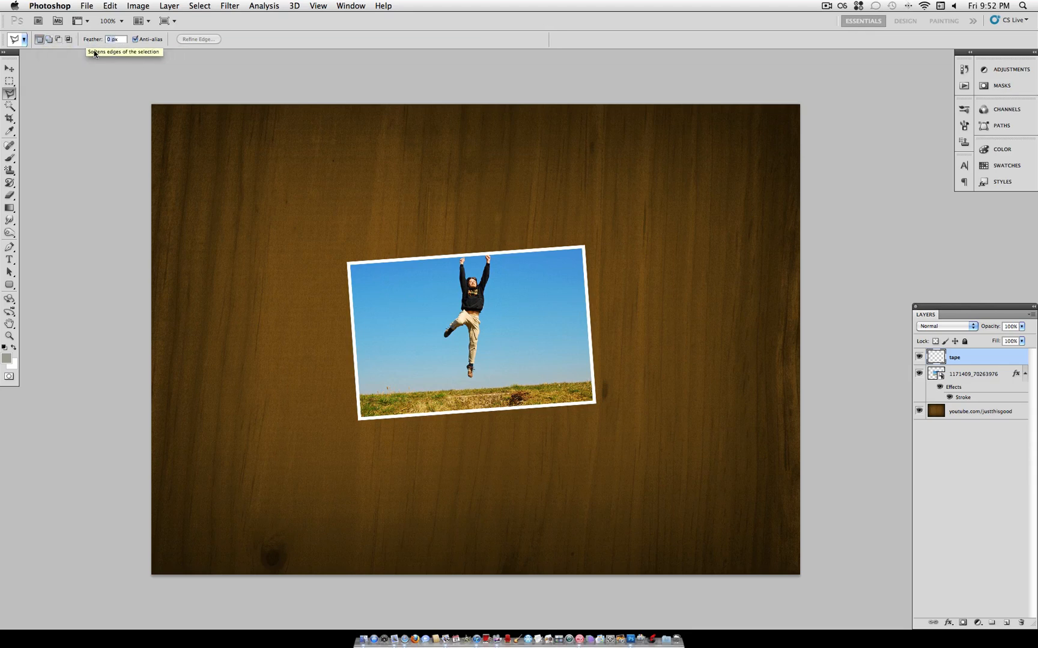
mouse_move(328, 290)
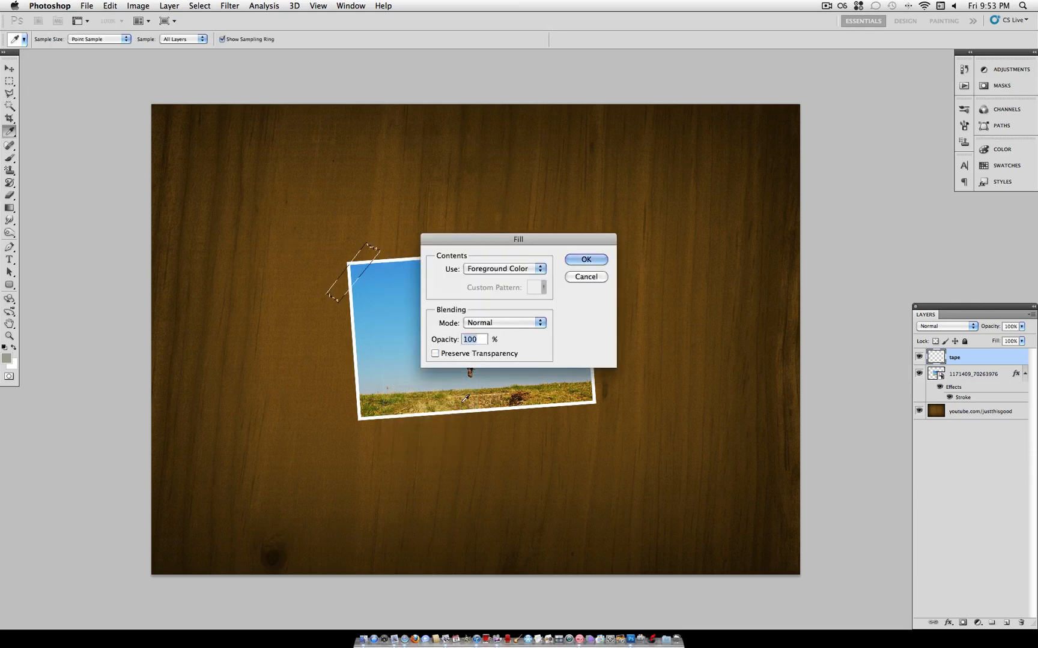
Fill the selected tape strip with 50% Gray from the Fill dialog.
left_click(505, 269)
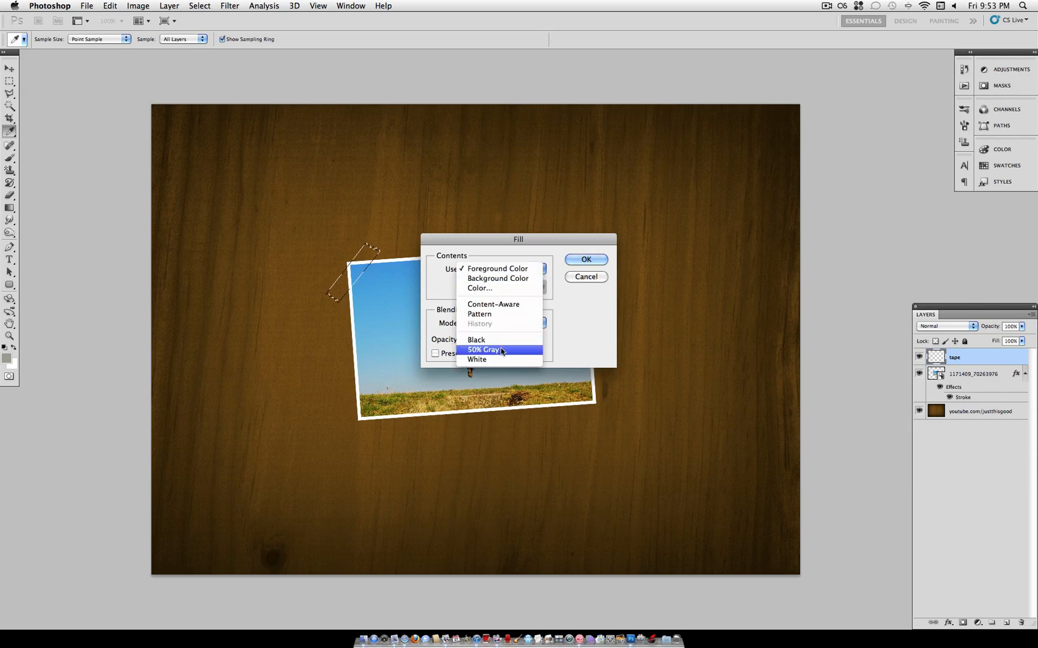
left_click(486, 350)
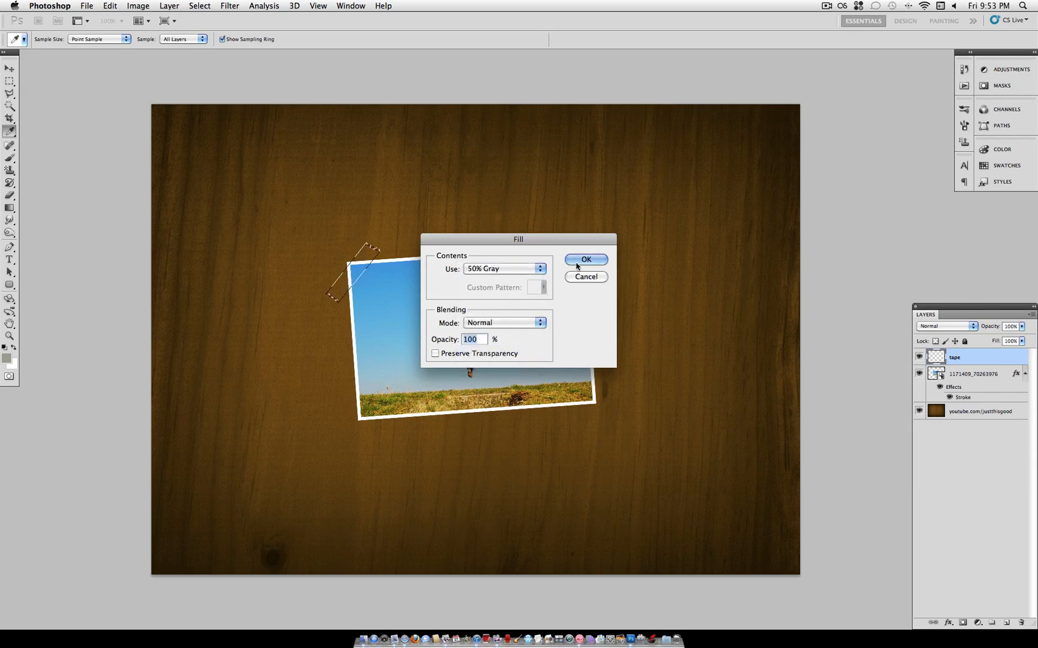
left_click(586, 260)
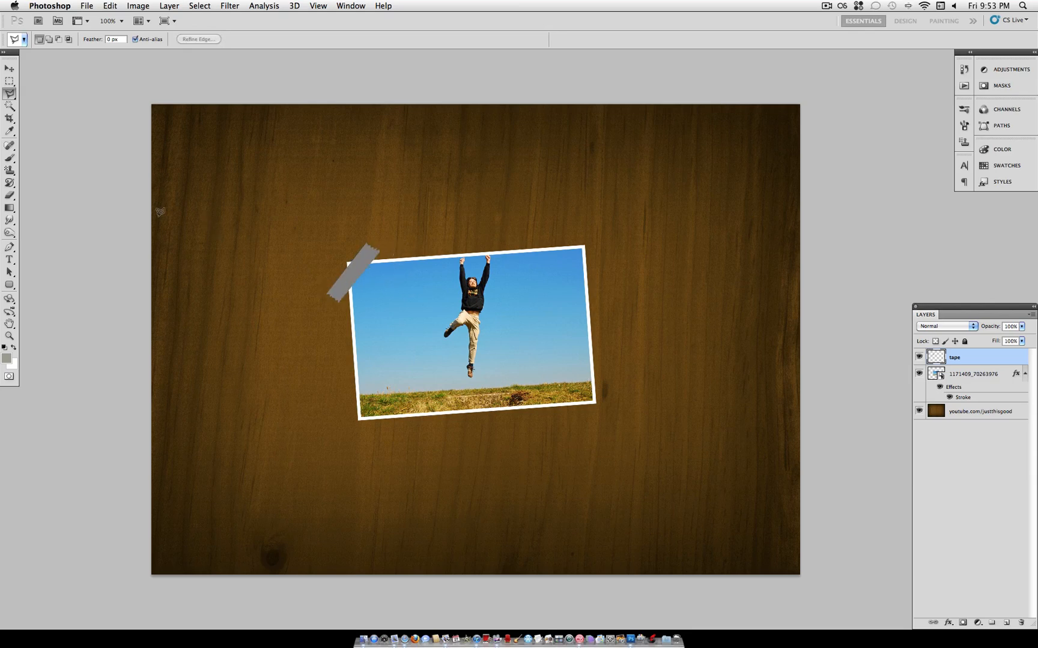
Pick the Dodge tool with a small soft brush and paint lighter streaks on the tape.
left_click(8, 219)
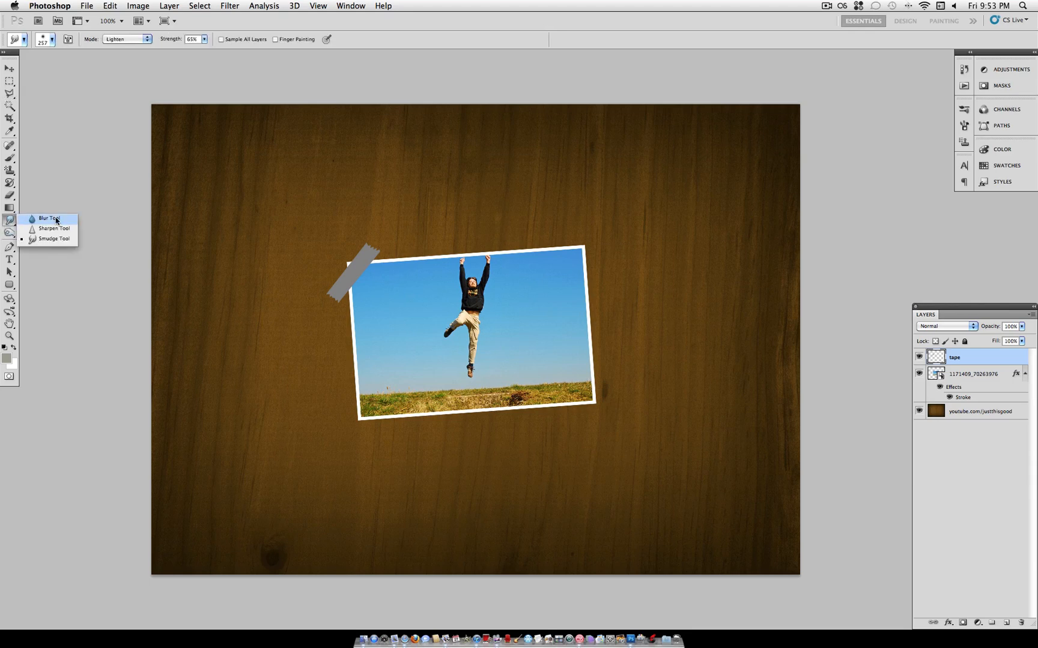
left_click(9, 233)
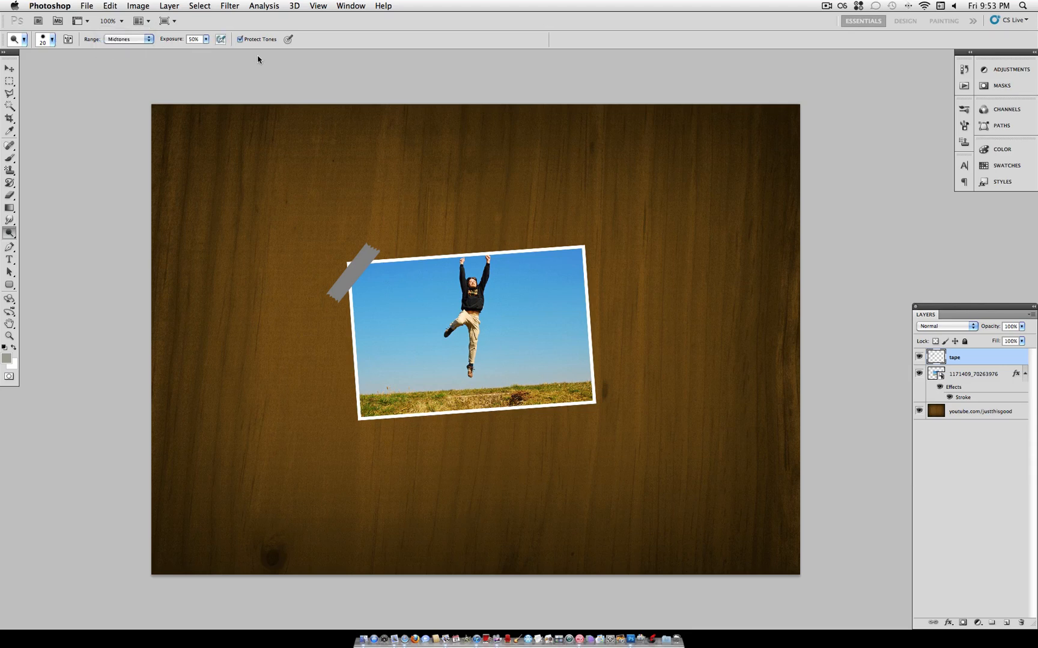
left_click(55, 38)
type("16")
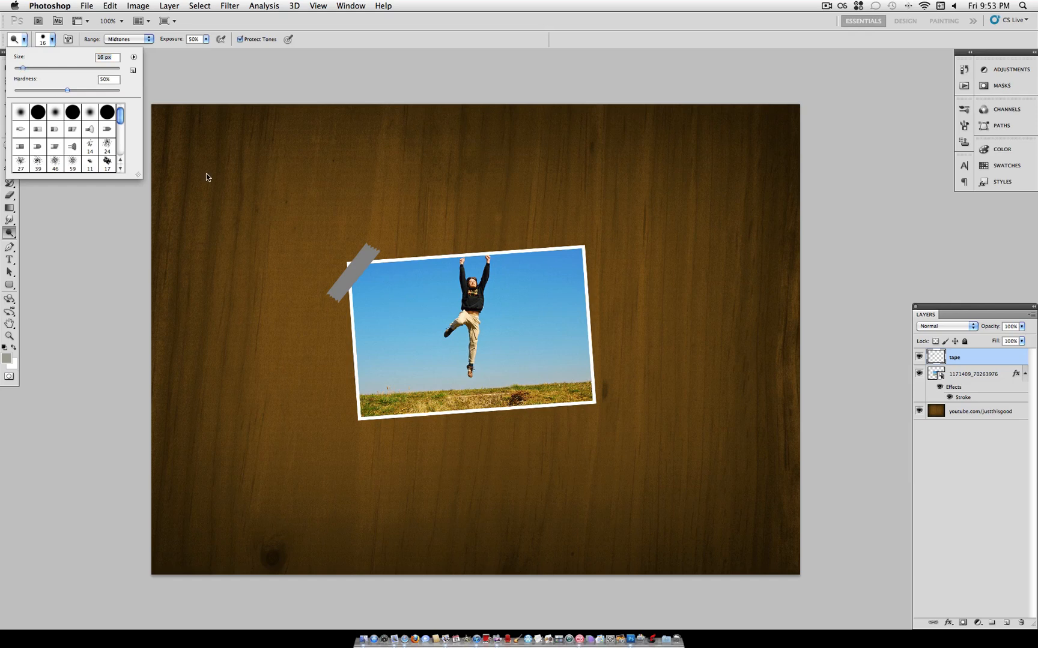
left_click(375, 280)
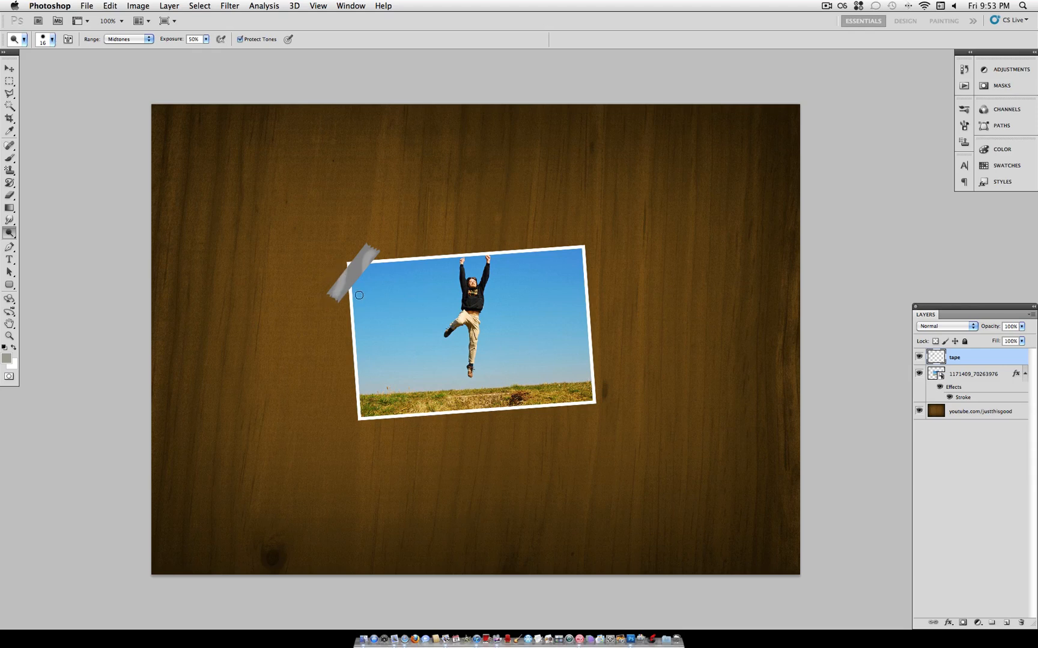
left_click(51, 41)
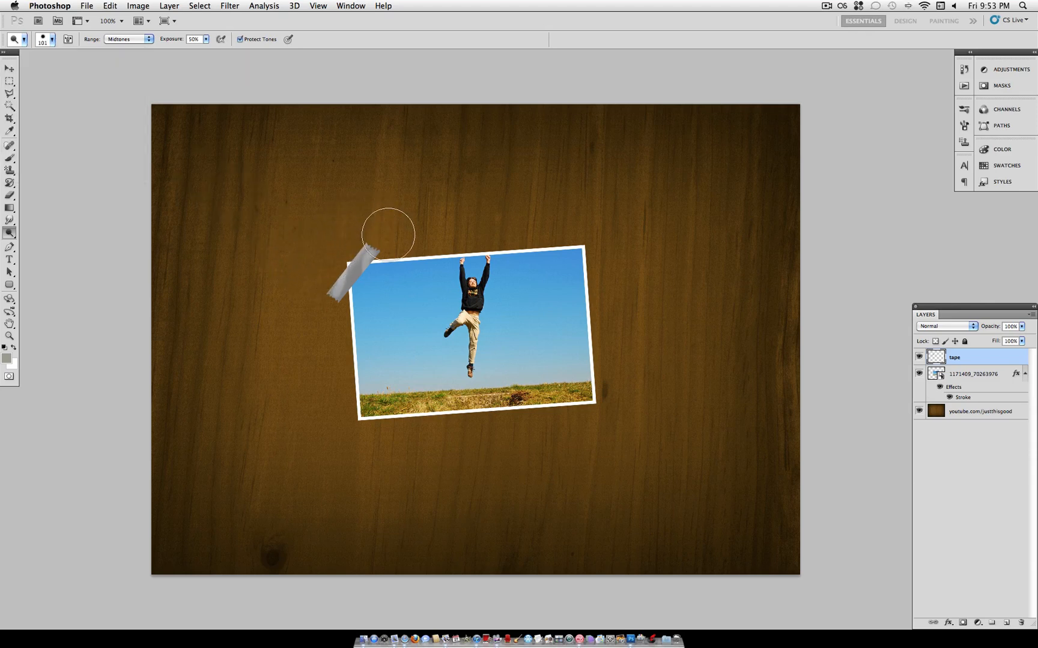
mouse_move(376, 304)
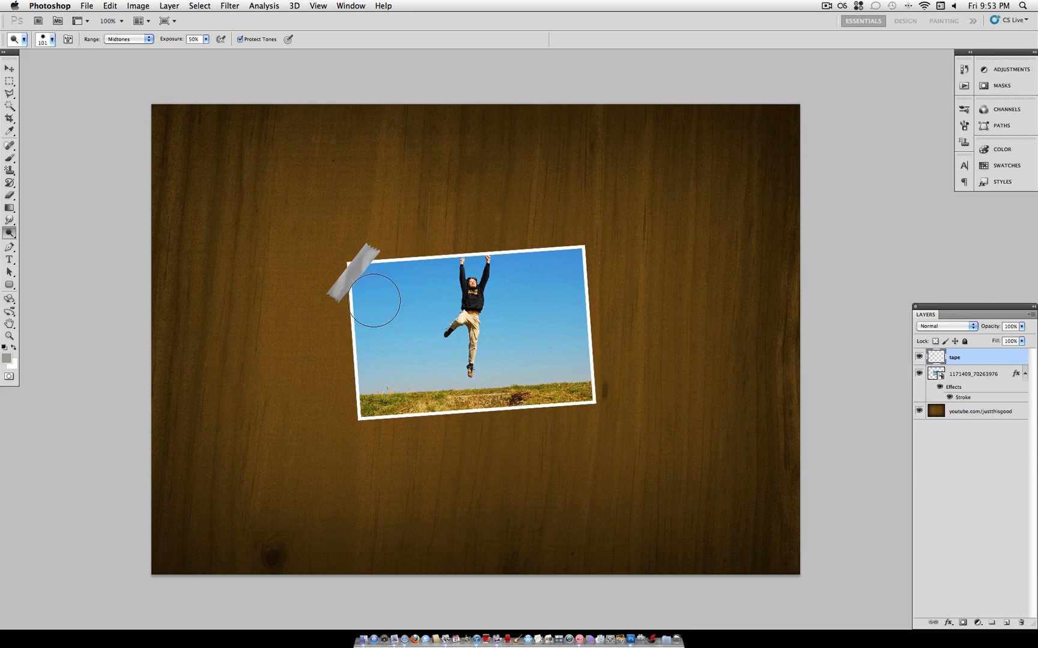
mouse_move(143, 129)
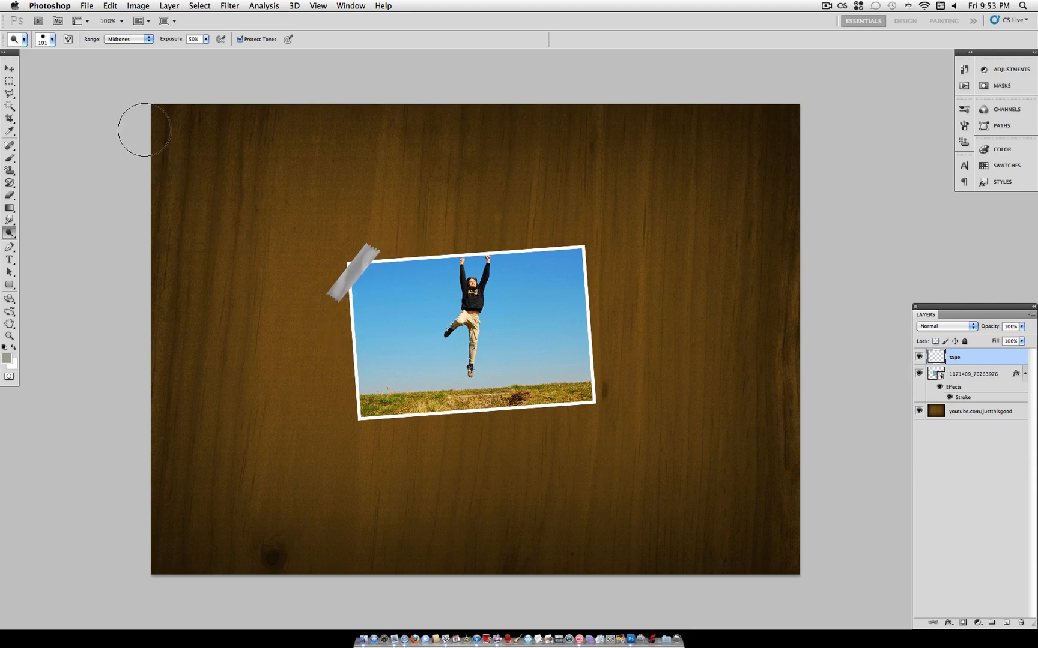
Enlarge the Burn tool brush to about 46 px with 0% hardness and close the brush picker.
left_click(10, 233)
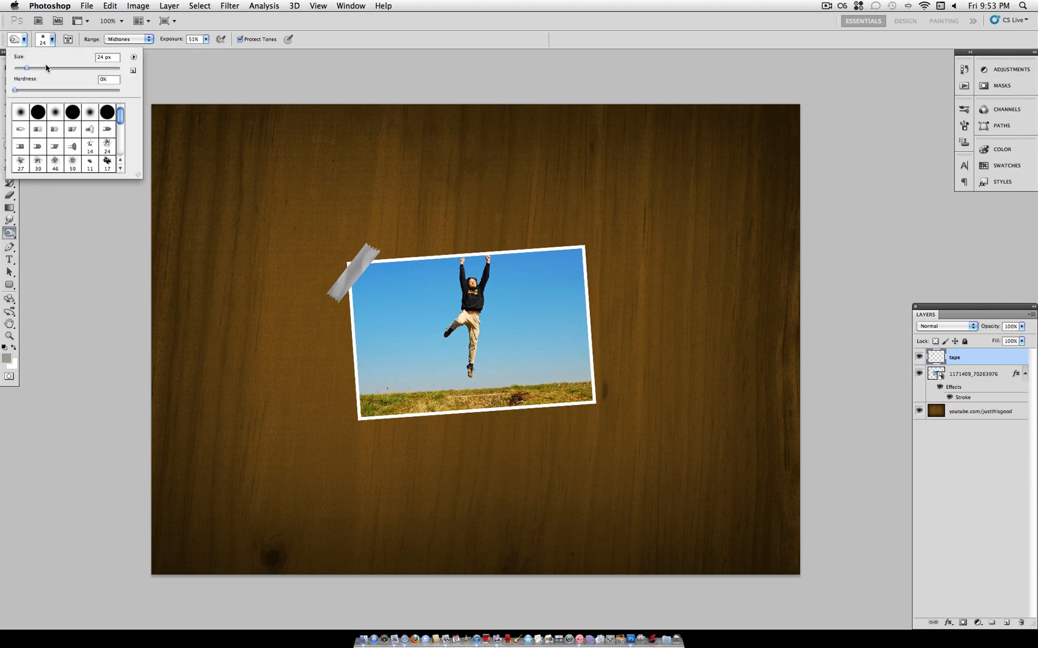
left_click_drag(25, 69, 39, 68)
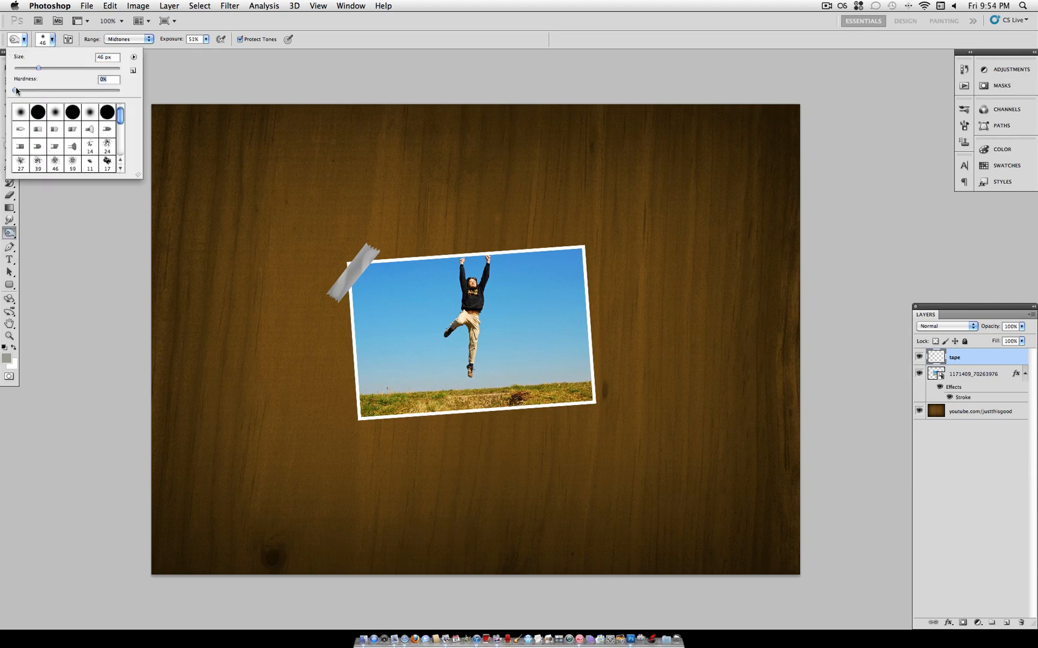
left_click(341, 295)
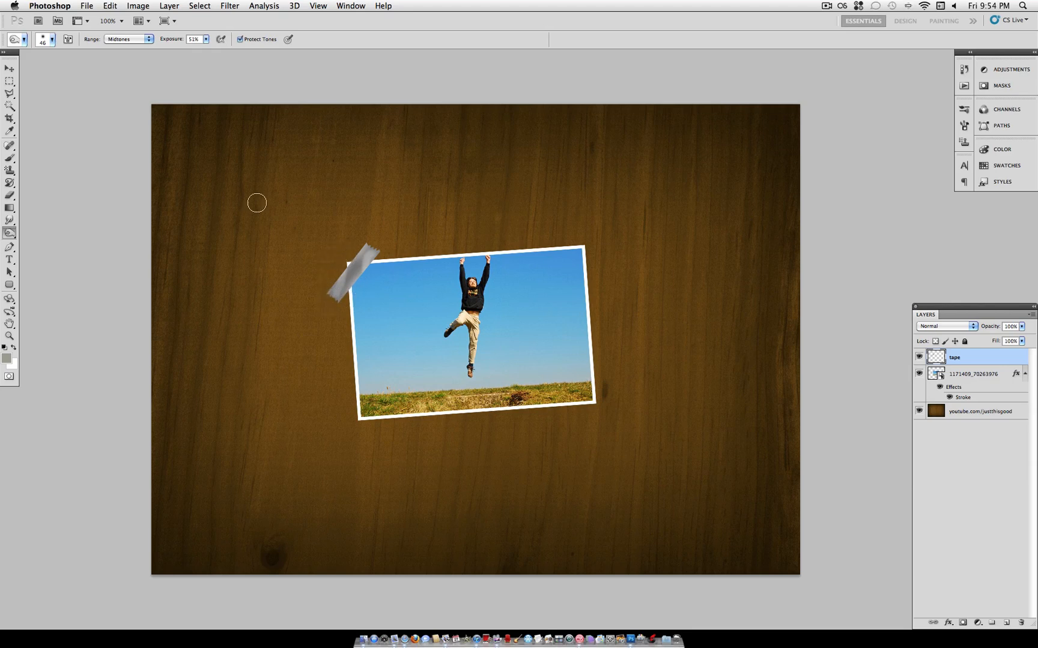
mouse_move(703, 303)
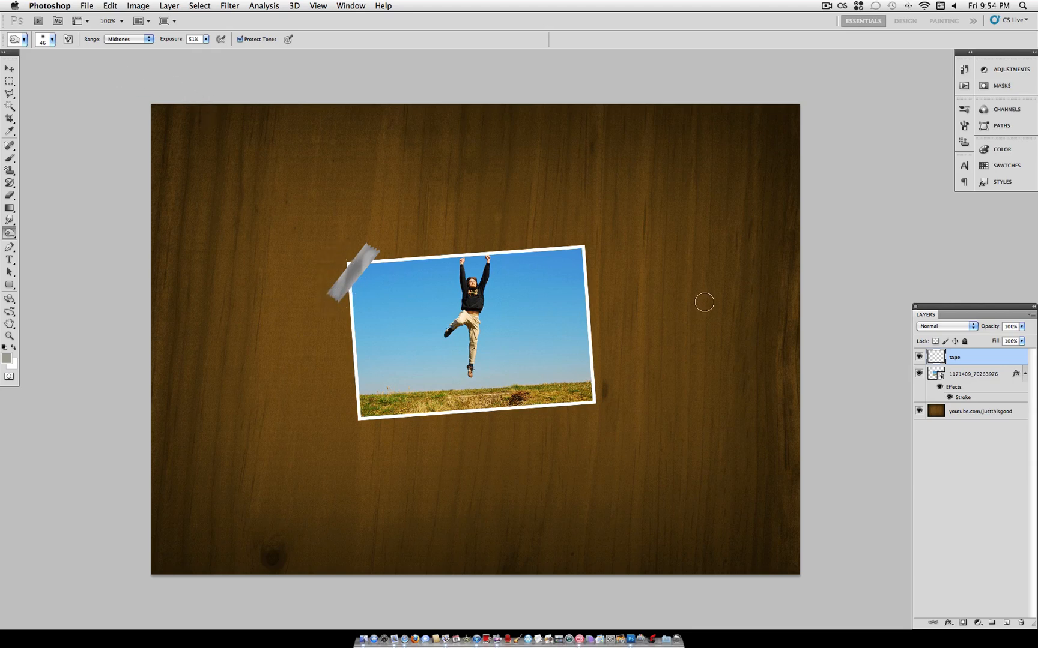
mouse_move(117, 117)
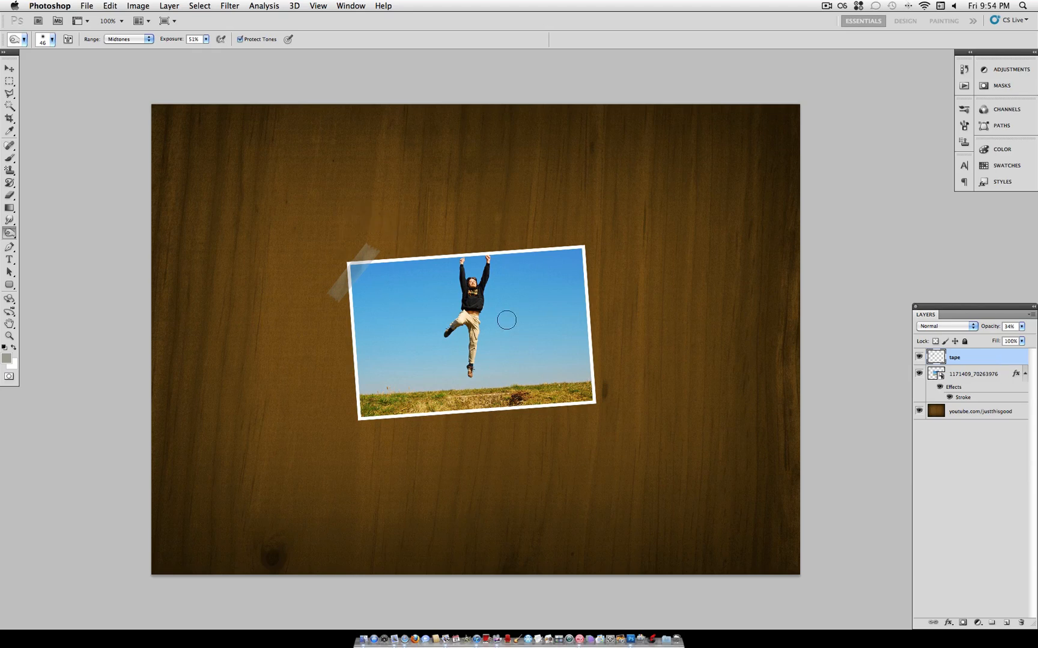
mouse_move(807, 379)
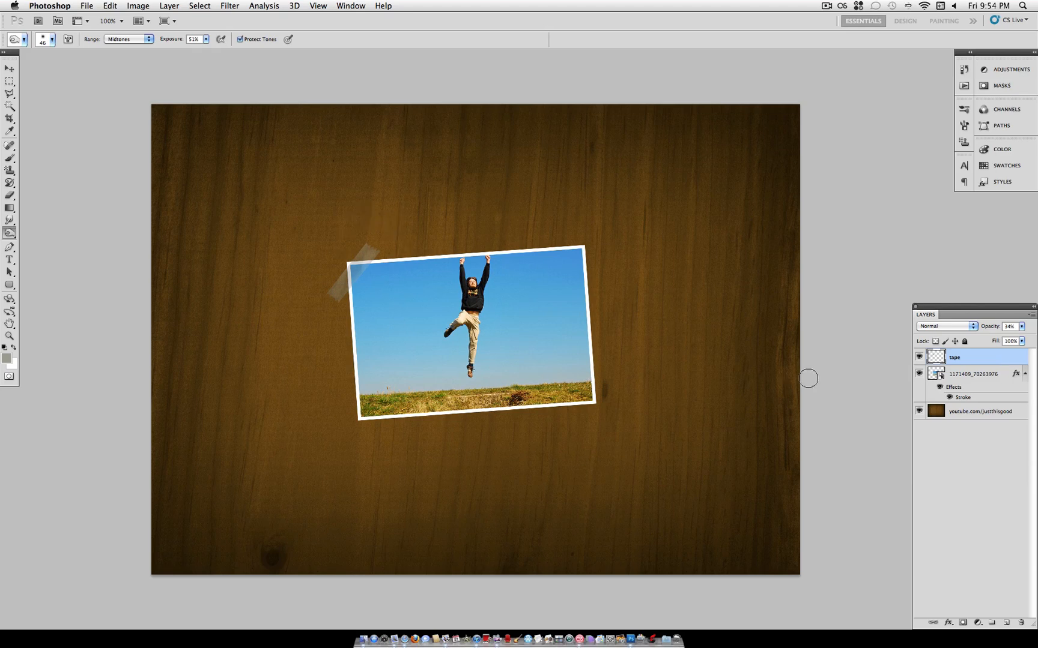
mouse_move(553, 238)
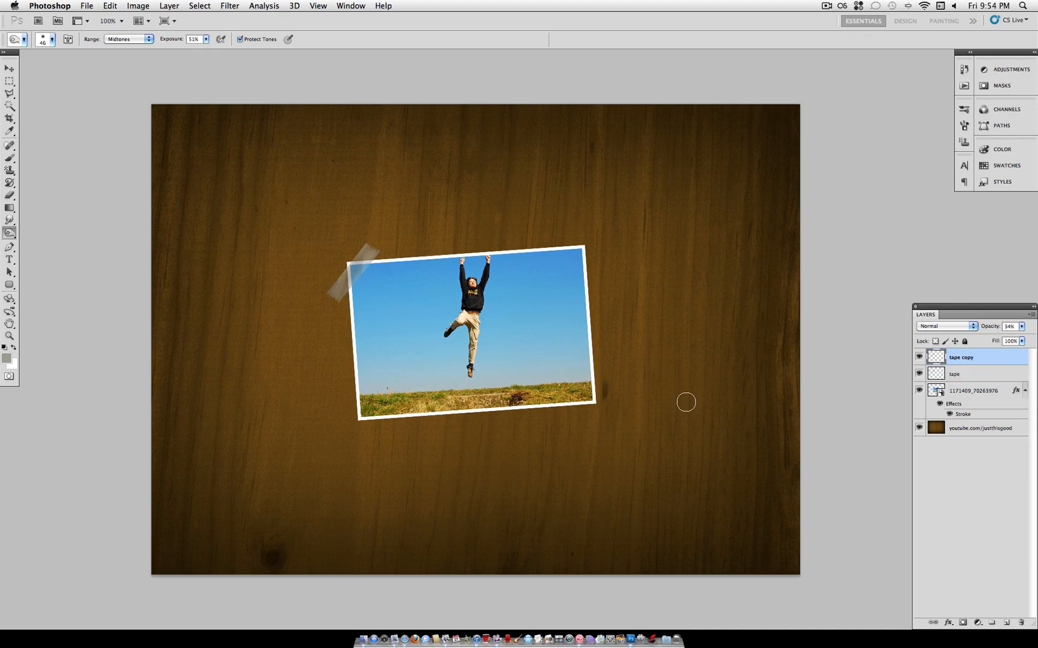
Select the Move tool and start Free Transform on the tape copy to reposition it.
left_click(7, 72)
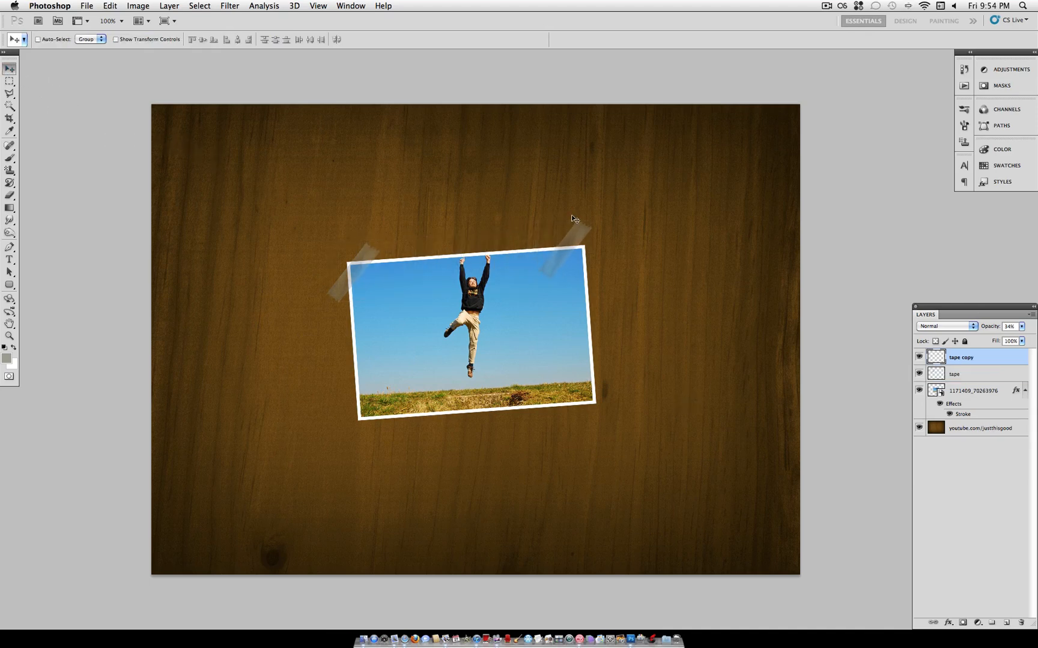
key("cmd+t")
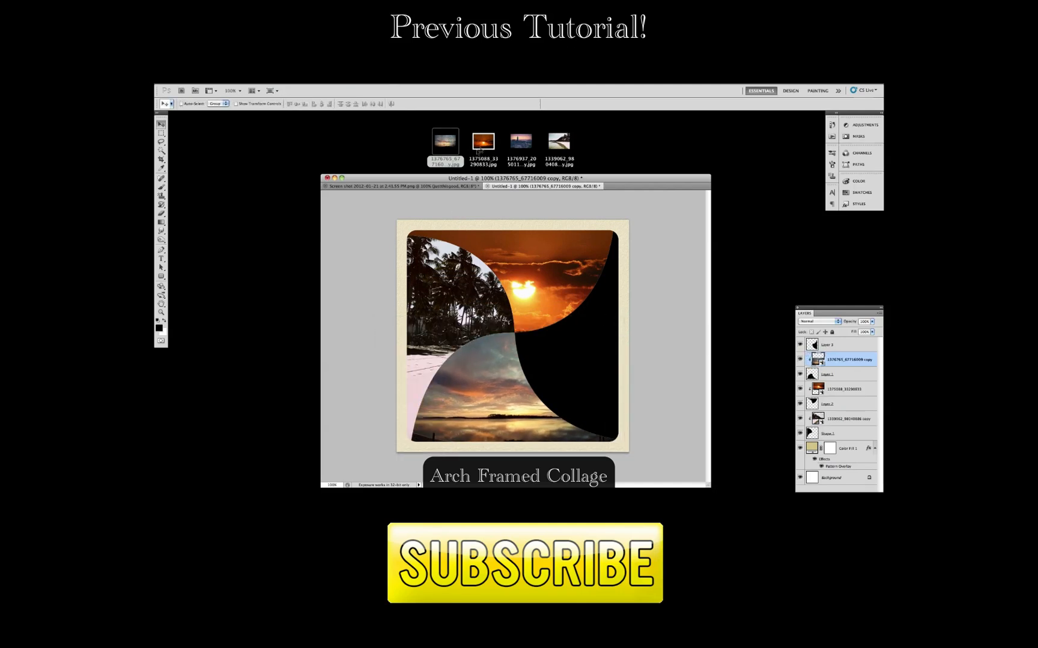
left_click(519, 141)
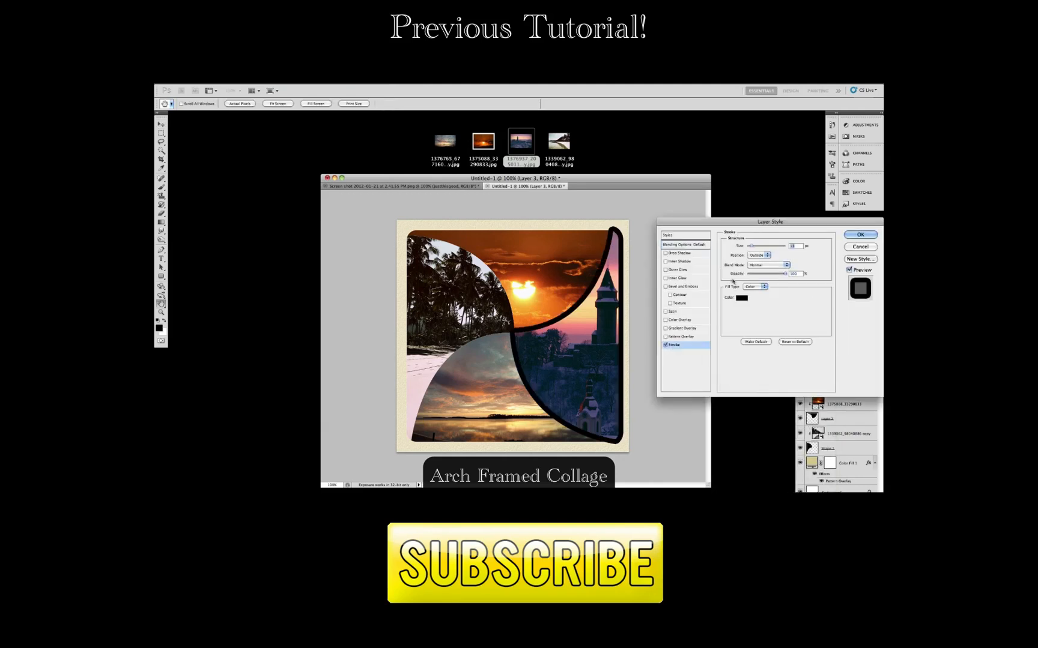
left_click(741, 297)
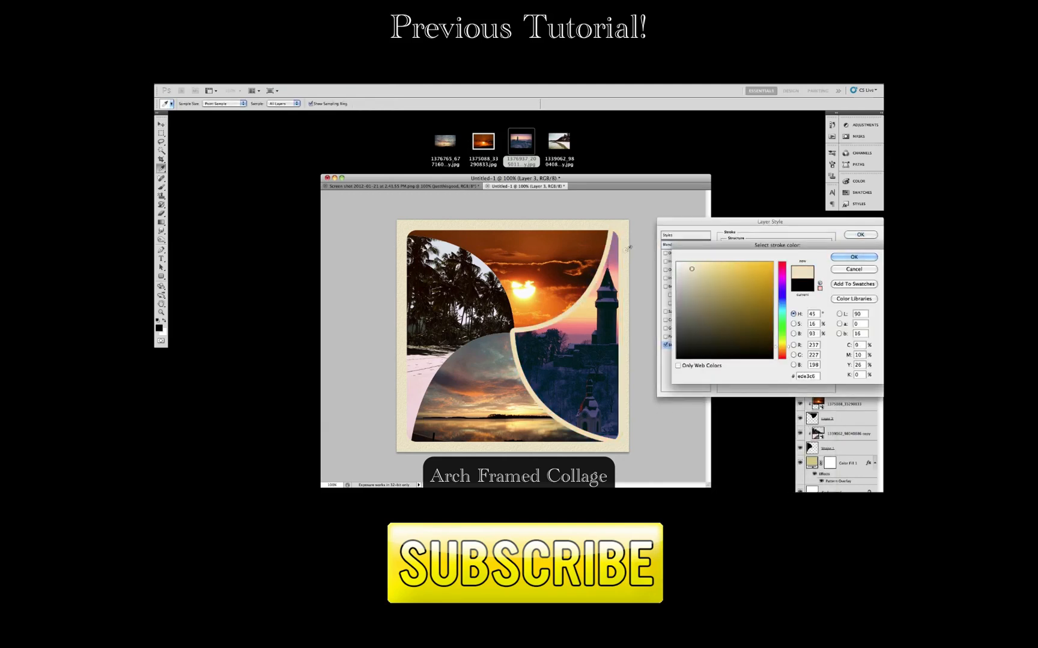
left_click(853, 257)
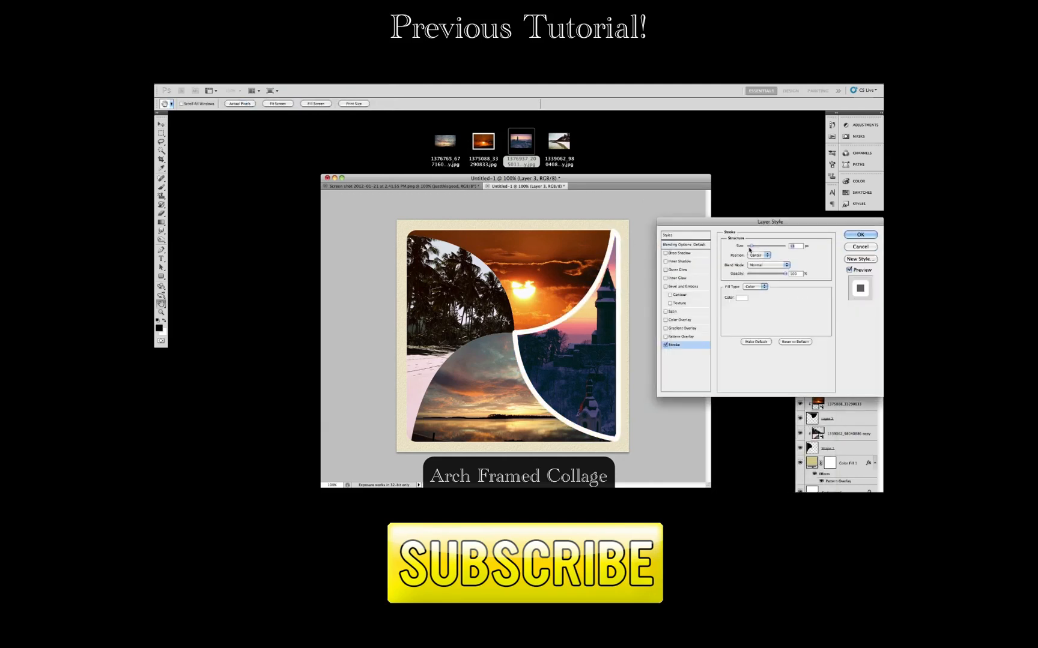
left_click(860, 234)
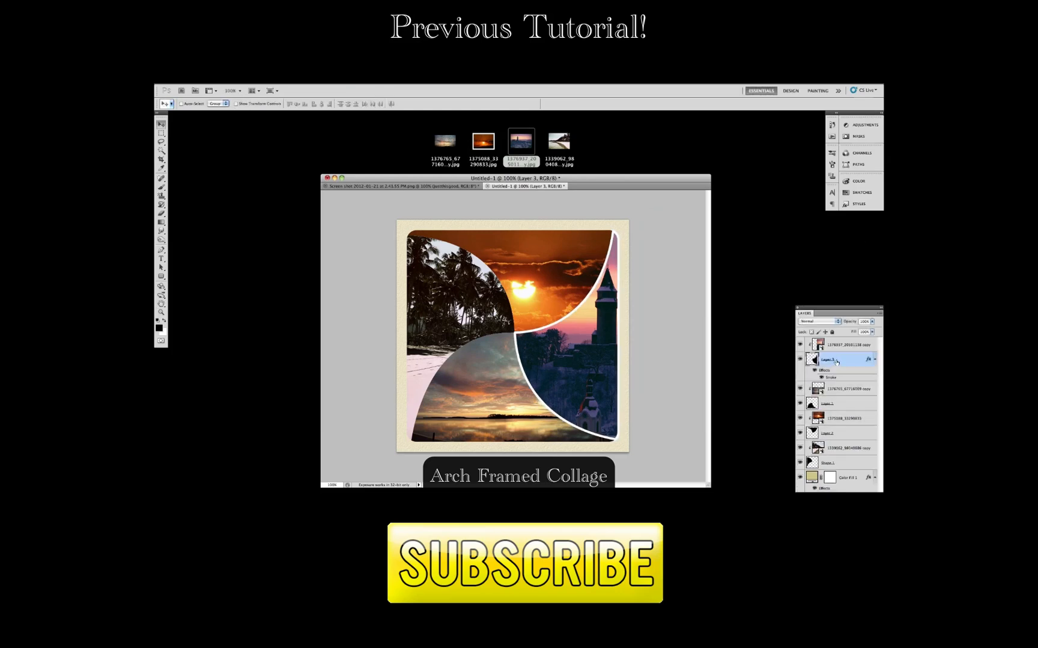
right_click(836, 360)
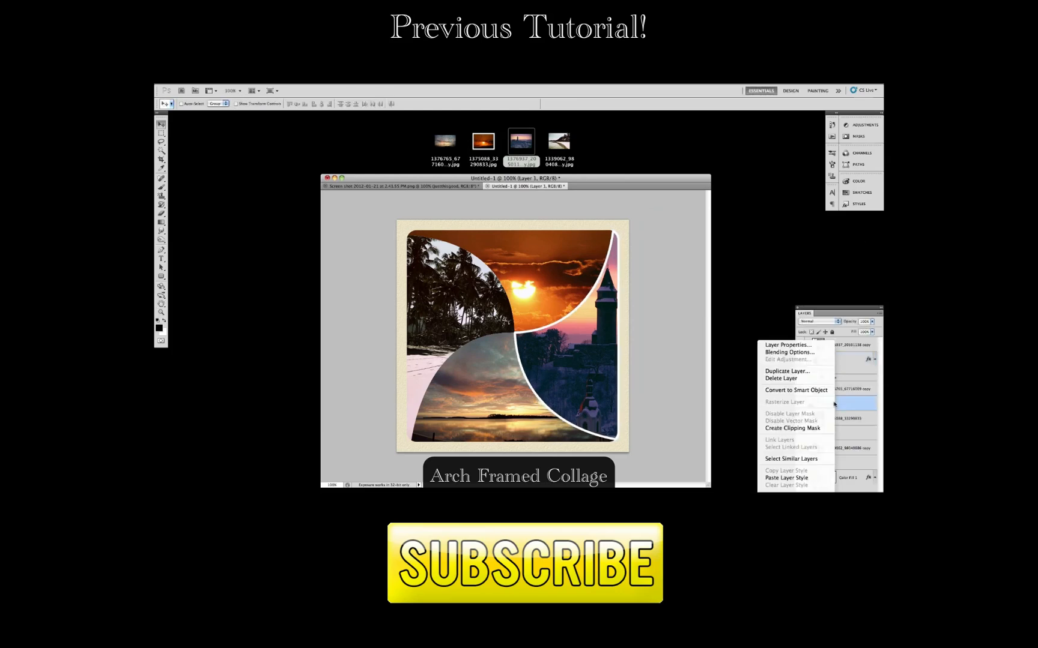